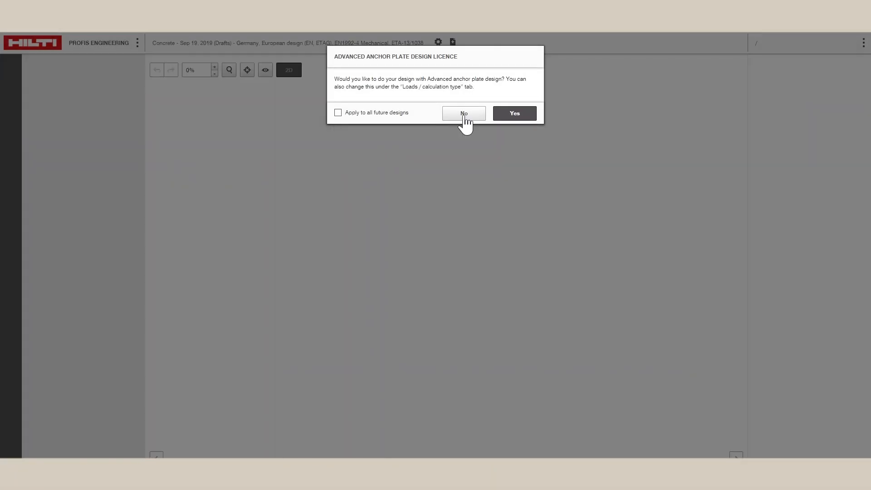
Decline the Advanced Anchor Plate Design licence offer with No
click(464, 114)
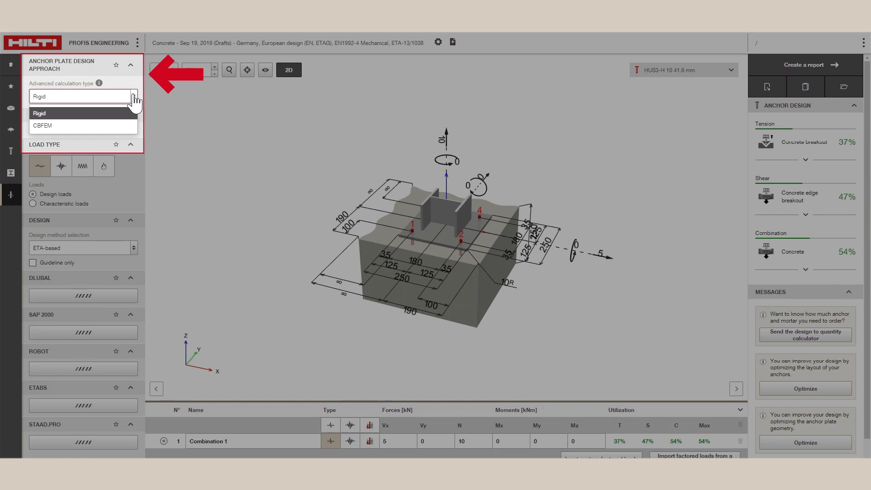
mouse_move(63, 135)
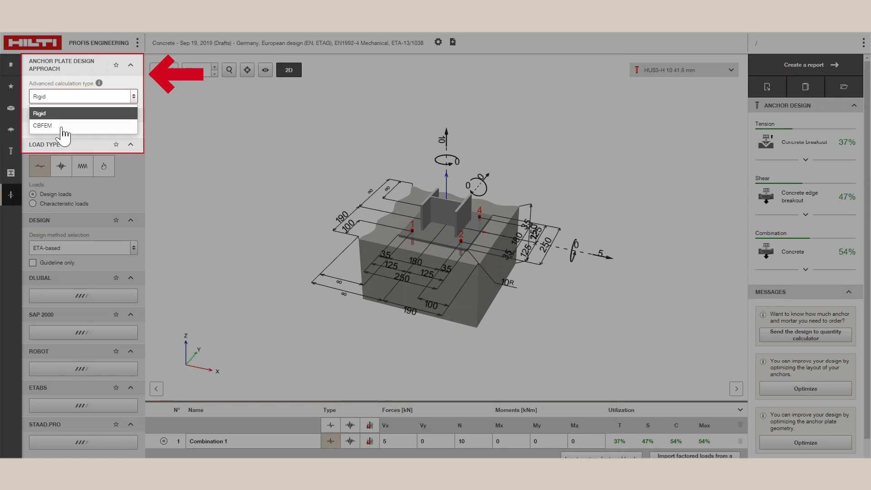
Change the advanced calculation type from Rigid to CBFEM
click(43, 125)
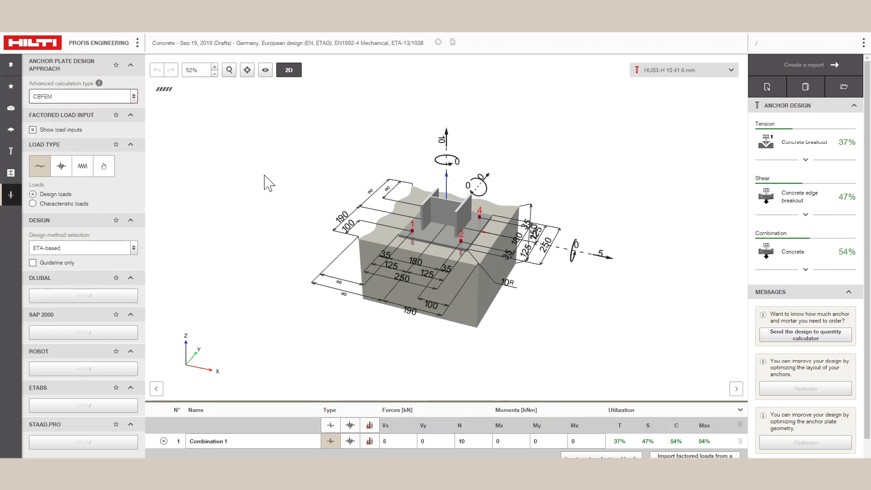
mouse_move(484, 209)
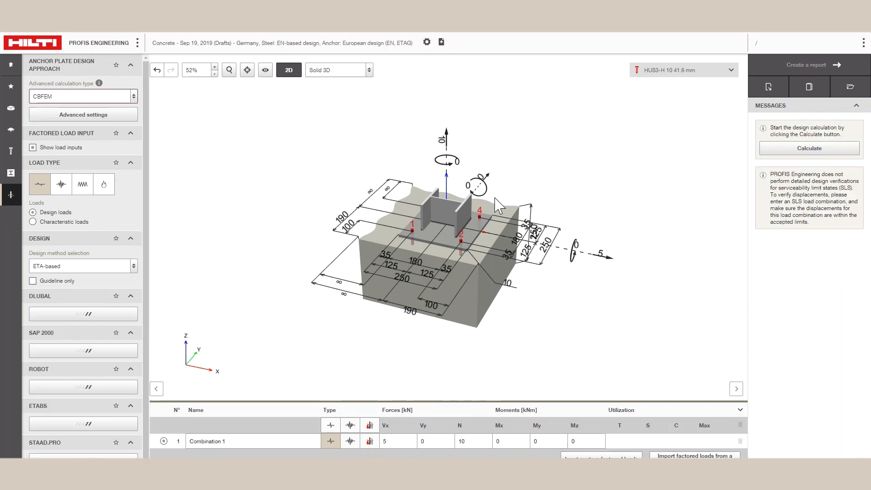
mouse_move(603, 264)
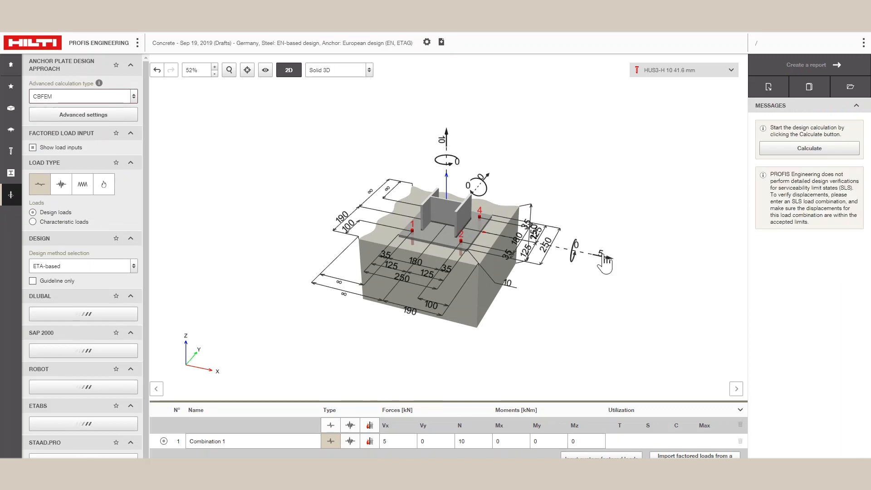
Set the Vx shear load to 0 kN in the 3D view and run the calculation
click(597, 253)
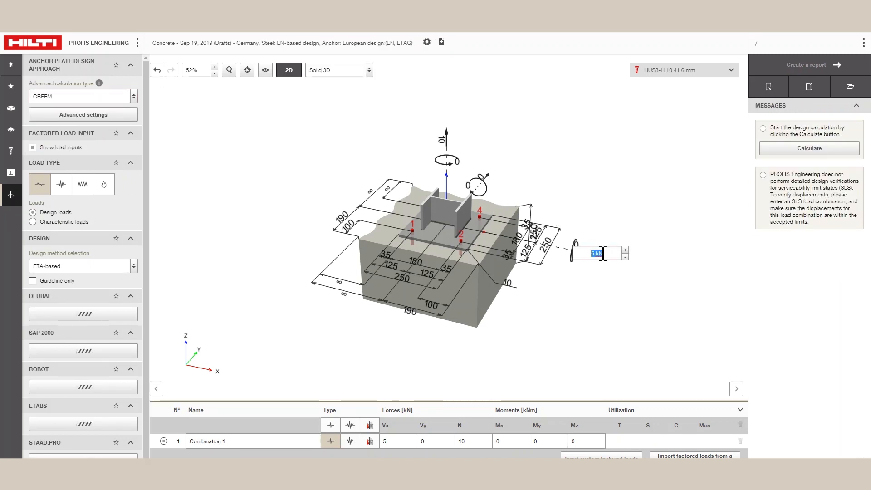
text(0)
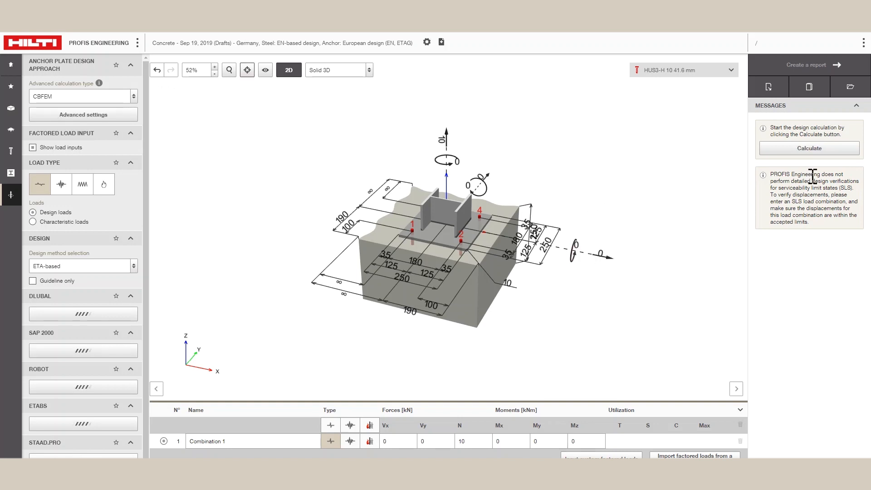
click(809, 148)
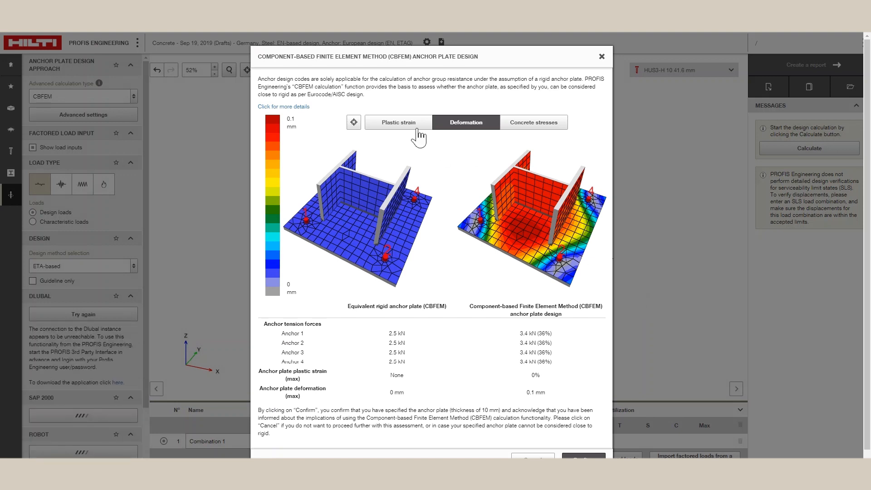
Review plastic strain, deformation and concrete stress comparisons, then confirm the CBFEM assessment
click(398, 123)
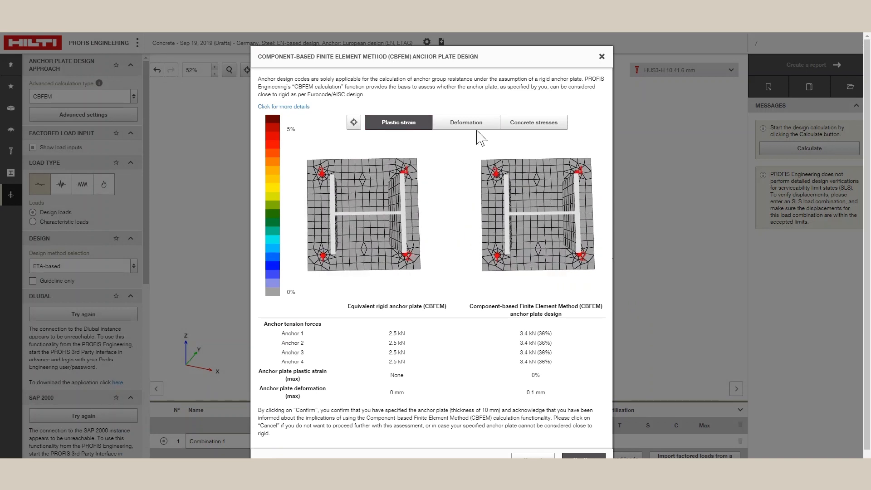
click(466, 122)
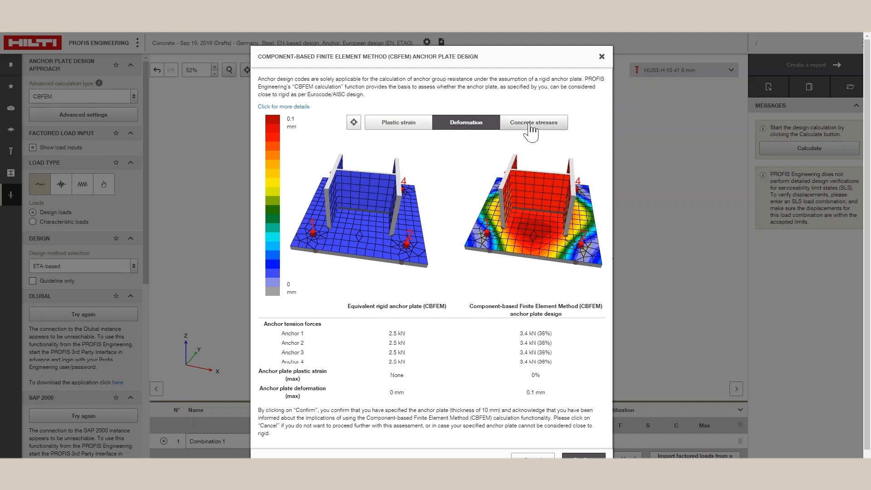
click(532, 123)
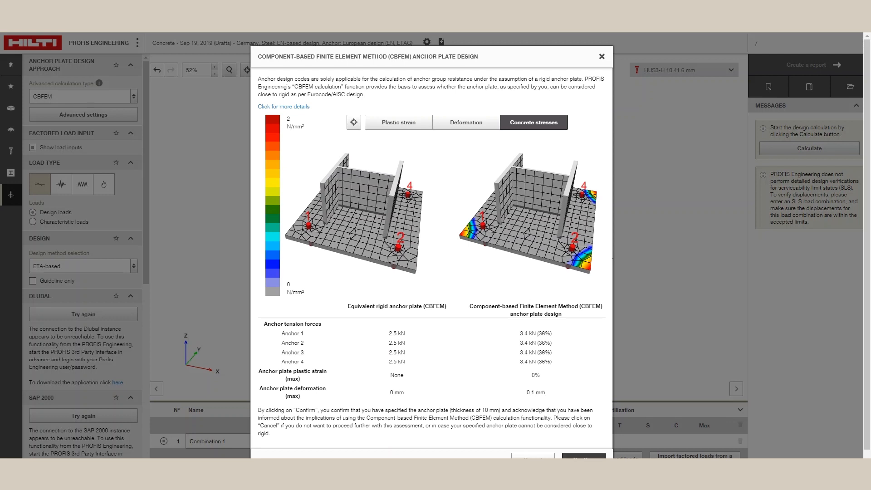
click(584, 454)
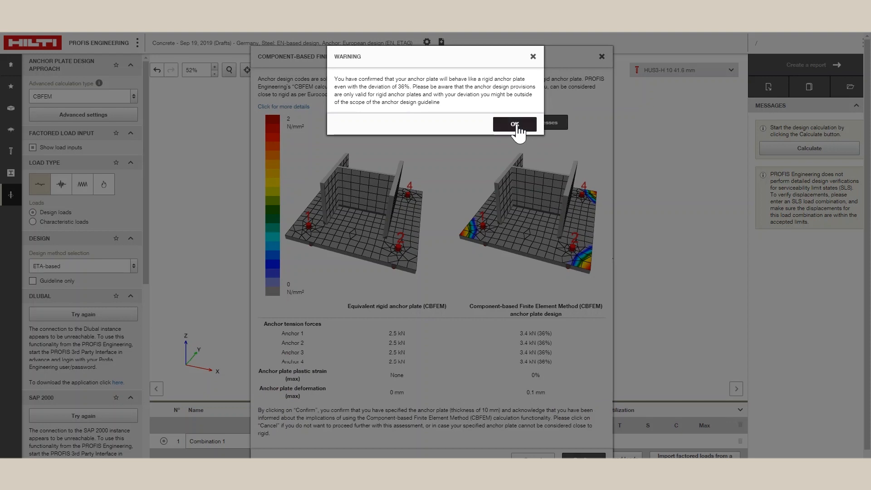
Acknowledge the 36% rigid-plate deviation warning to show results with 50% utilization
click(514, 123)
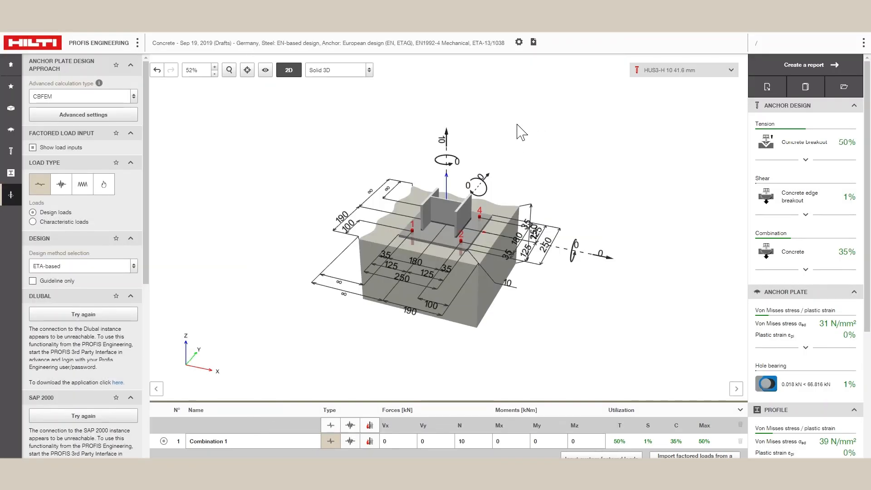
mouse_move(316, 128)
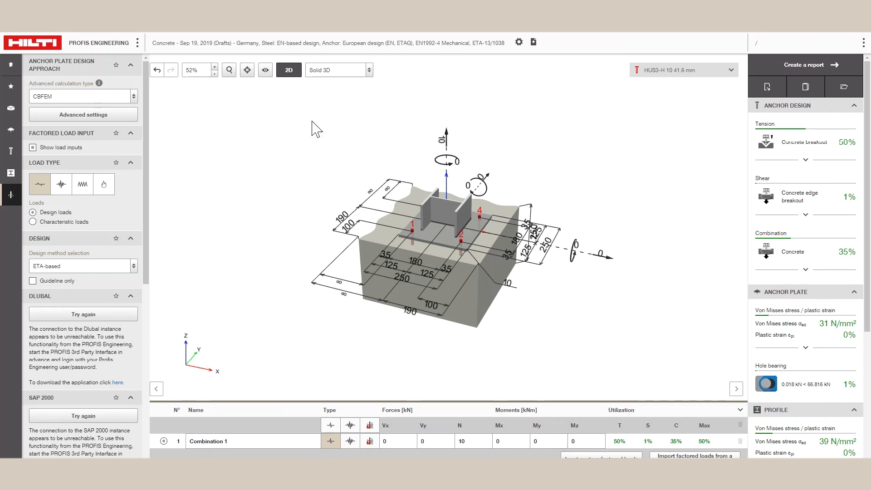
mouse_move(155, 122)
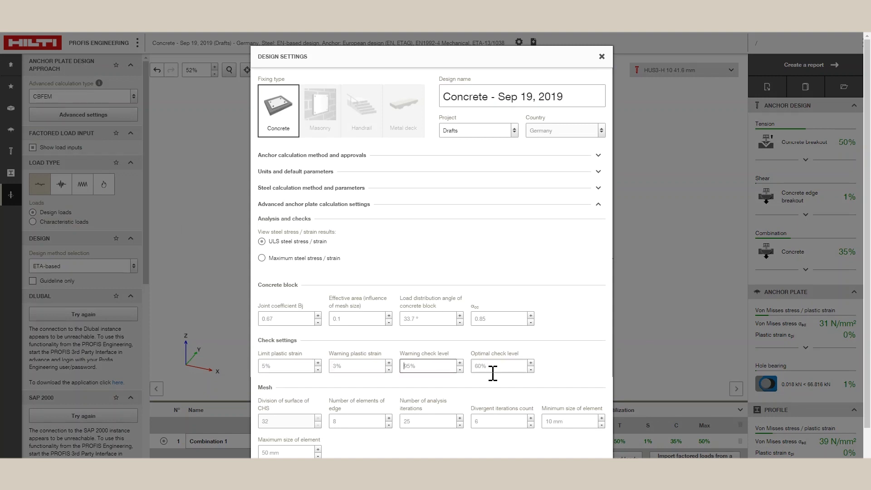
Bring up the advanced anchor plate calculation settings with strain limits and mesh parameters
click(431, 366)
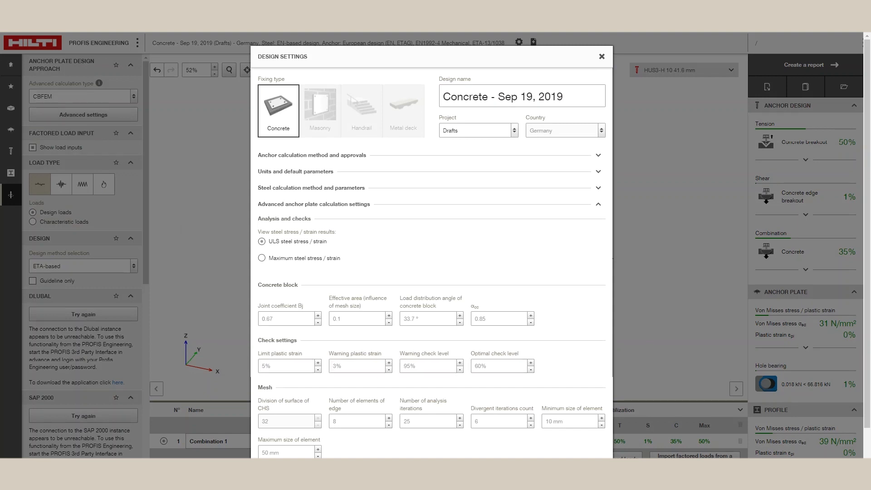